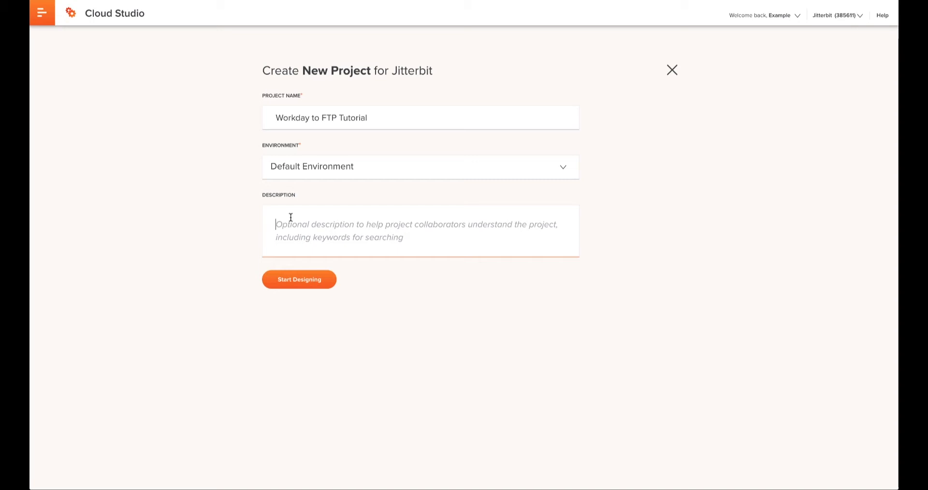
- Enter the project name 'Workday to FTP Tutorial' in the Create New Project form
{"action": "left_click", "coordinate": [298, 278]}
{"action": "type", "text": "Workday to F"}
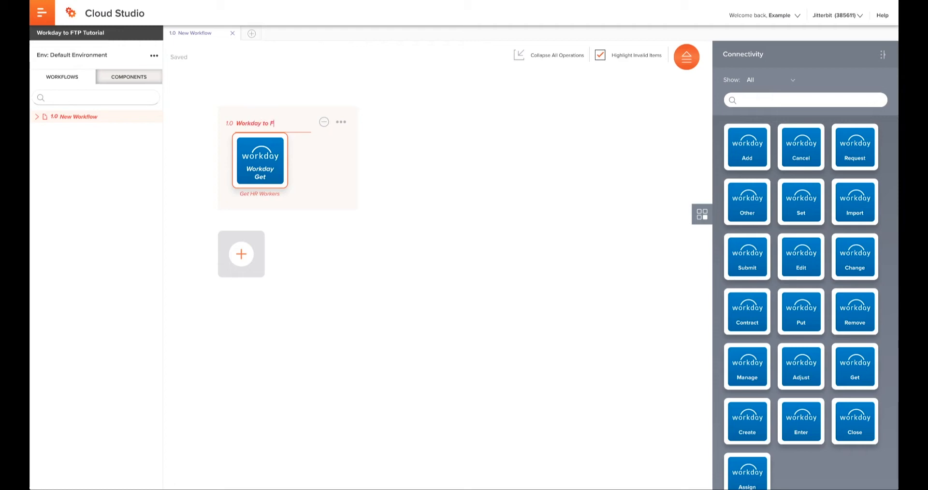
- Name the Workday Get activity 'Get HR Workers' and browse the Select a Service table
{"action": "double_click", "coordinate": [259, 160]}
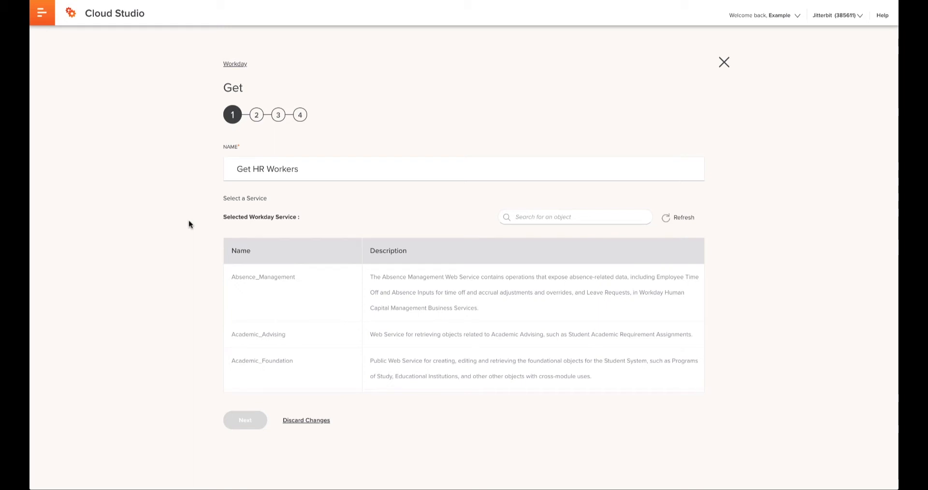
{"action": "scroll", "scroll_direction": "down", "scroll_amount": 3}
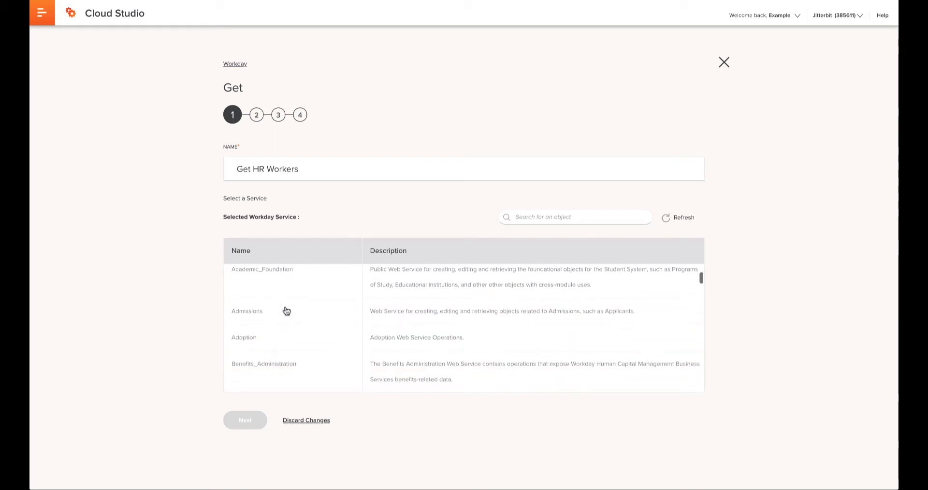
{"action": "left_click", "coordinate": [725, 62]}
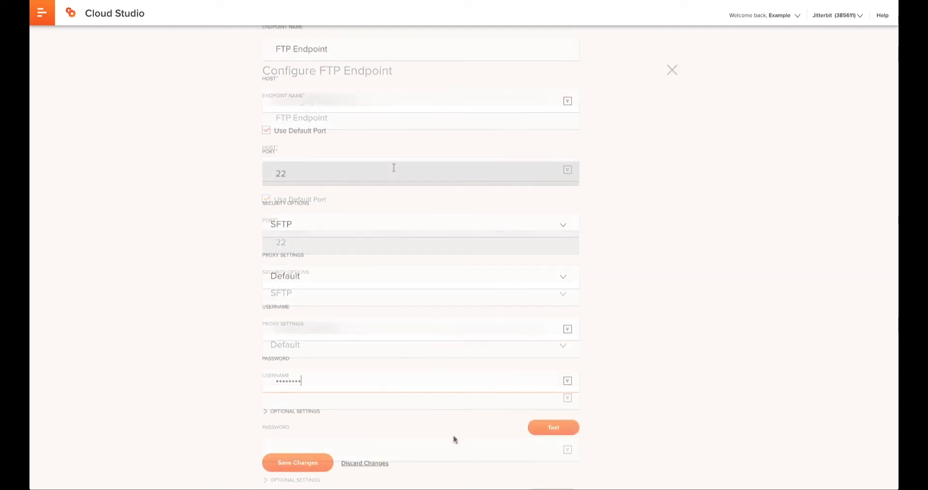
- Fill the FTP endpoint host, port 22, SFTP security, username and password
{"action": "left_click", "coordinate": [297, 463]}
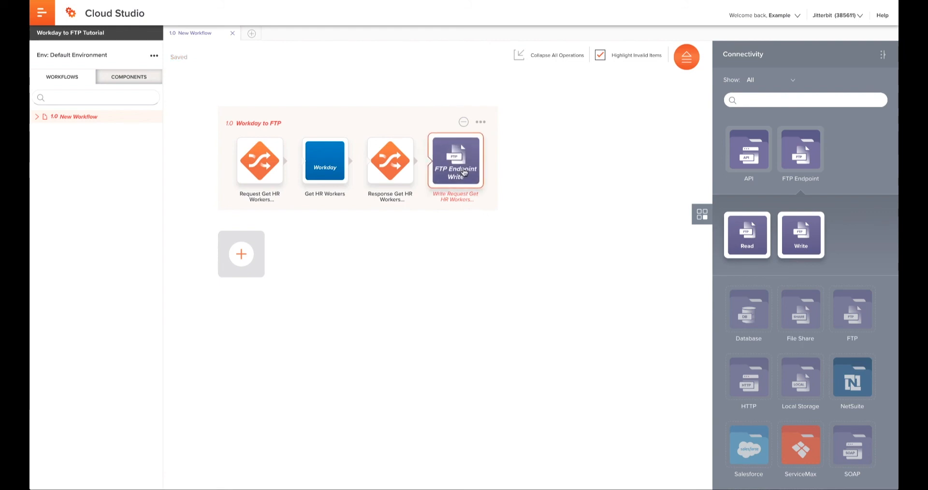